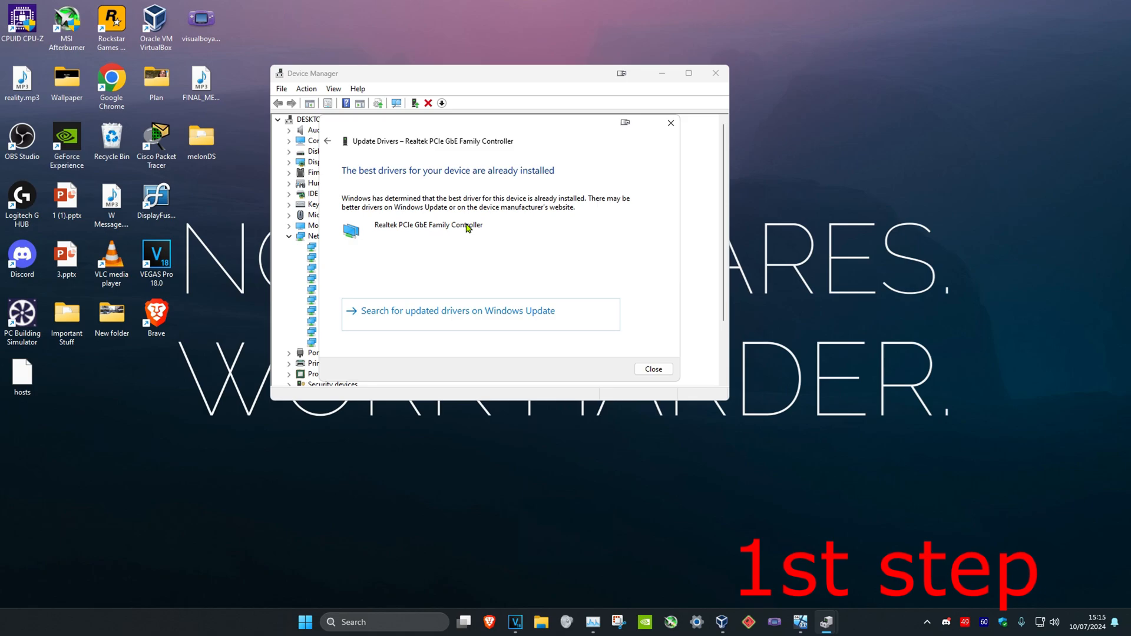
# Dismiss the Realtek PCIe GbE 'driver already up to date' result and close Device Manager.
pyautogui.click(654, 369)
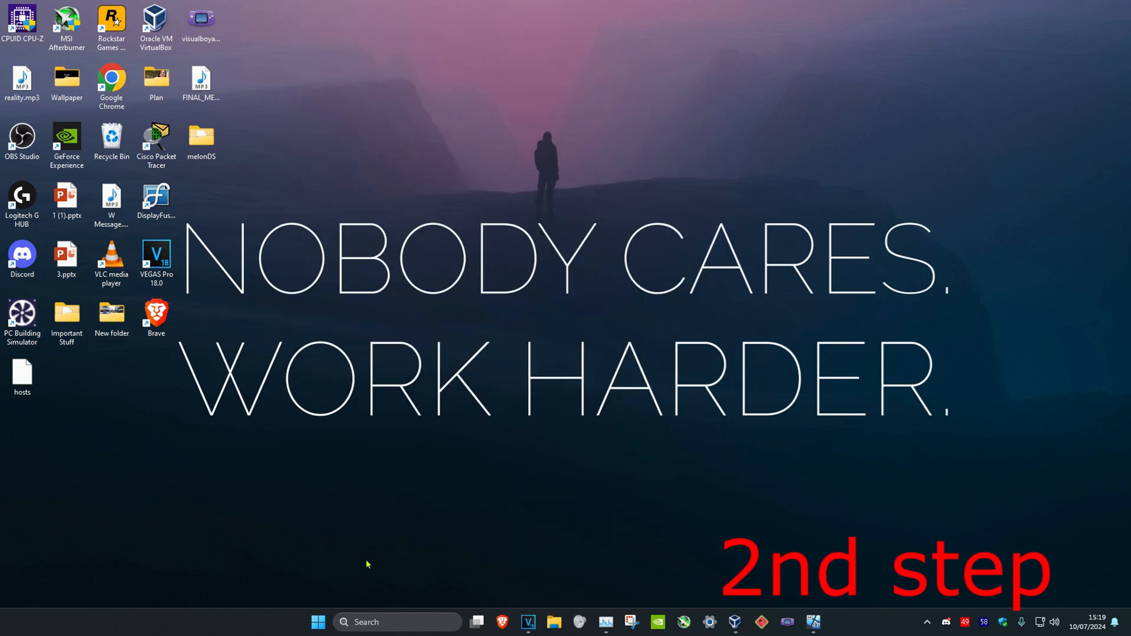
# Open Network Connections via search and show the Realtek Ethernet connection's status.
pyautogui.write('view network connections')
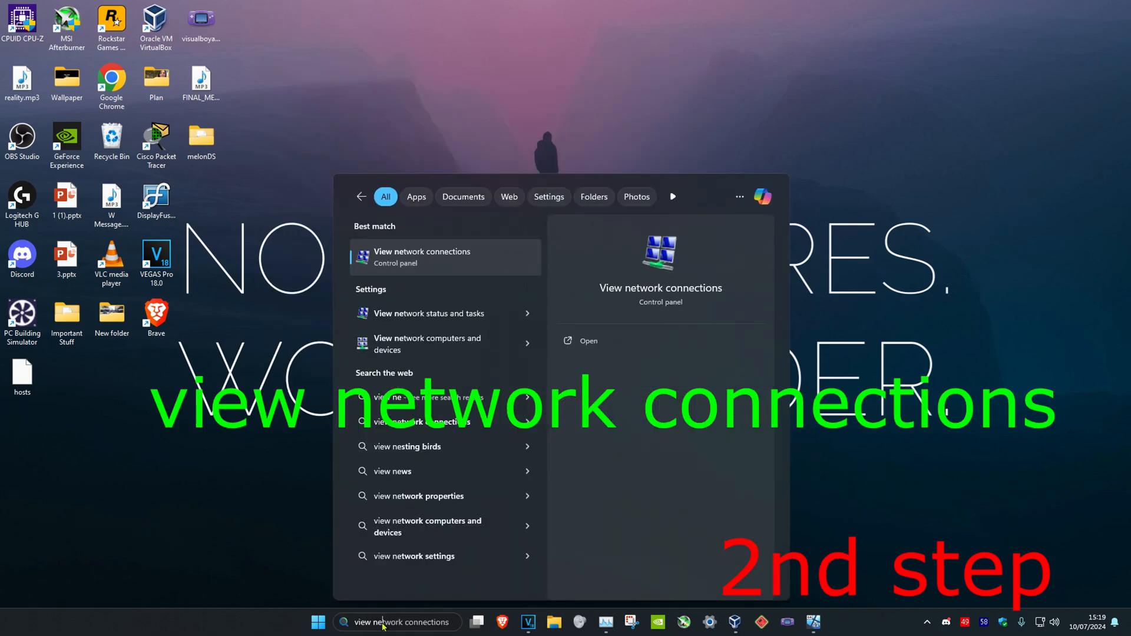
pyautogui.click(422, 257)
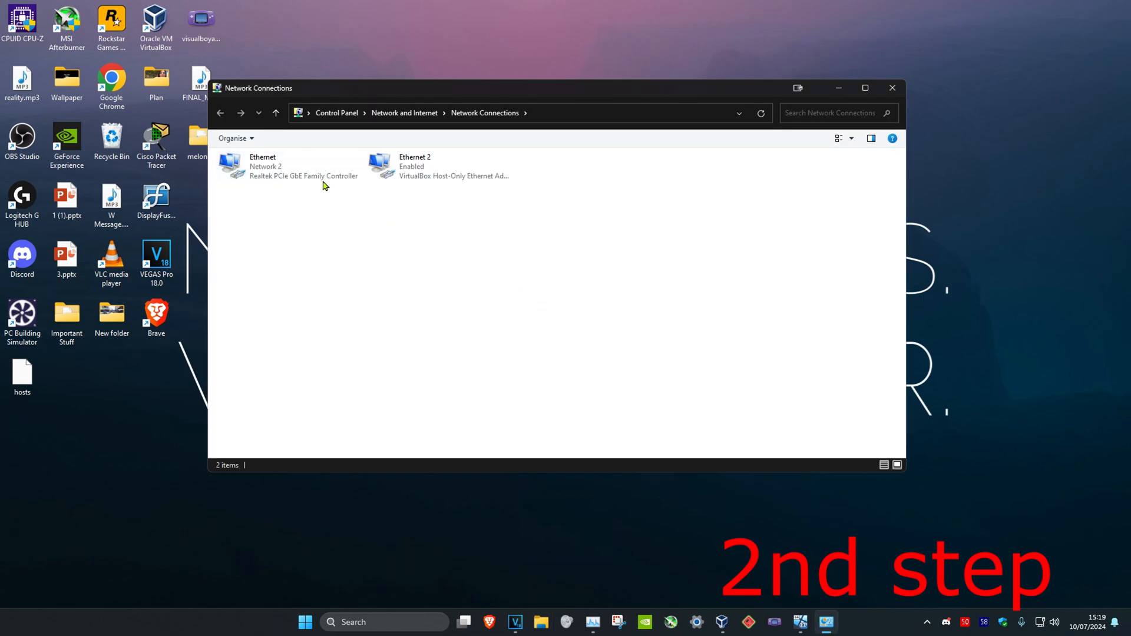
pyautogui.doubleClick(262, 166)
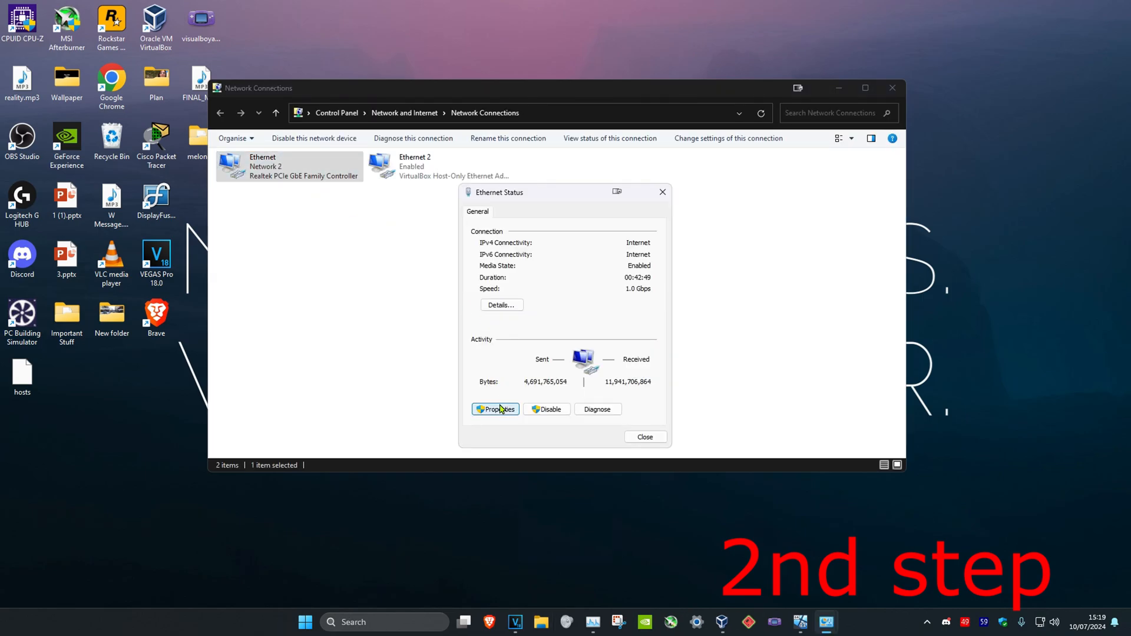
# Set Ethernet IPv4 preferred DNS 8.8.8.8 and alternate 8.8.4.4, then apply.
pyautogui.click(495, 409)
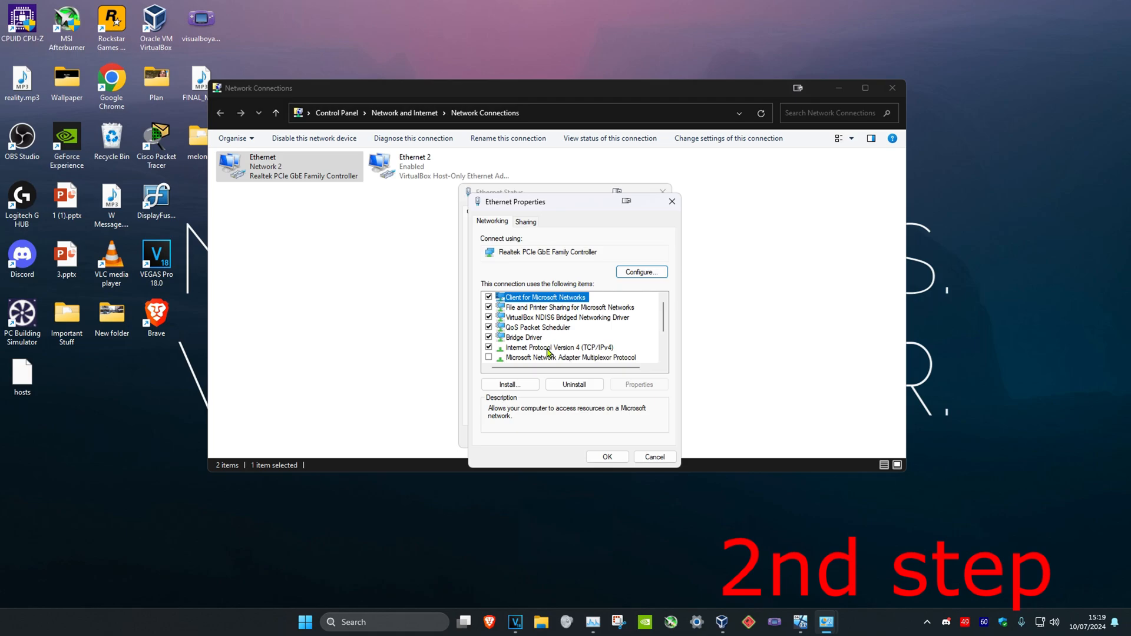
pyautogui.click(638, 384)
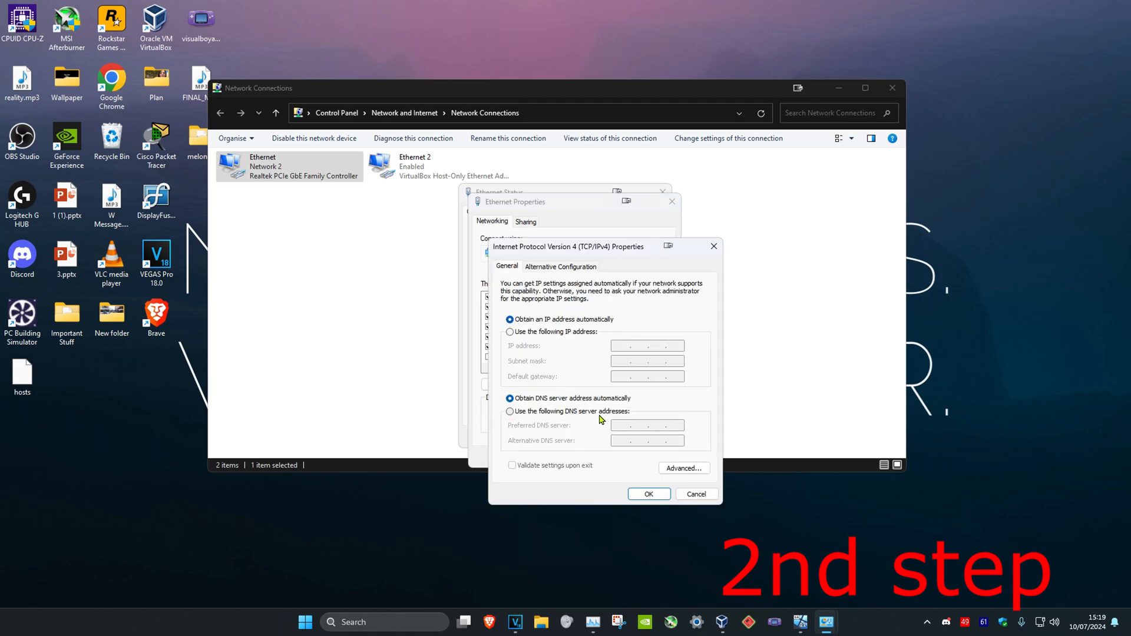
pyautogui.click(510, 411)
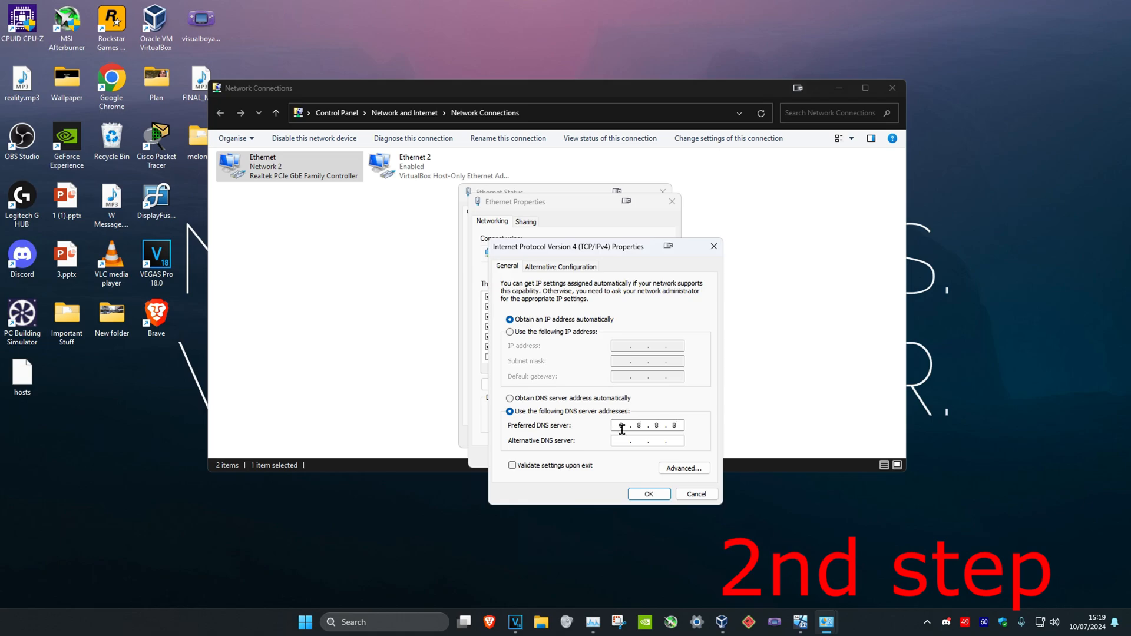
pyautogui.write('8.8.44')
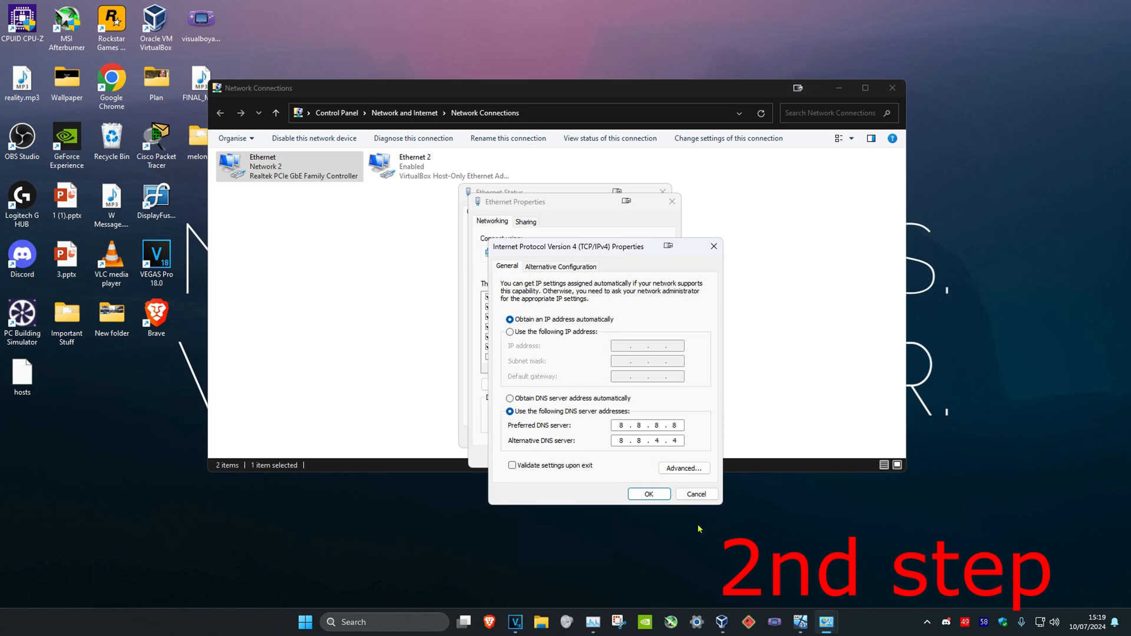
pyautogui.click(648, 494)
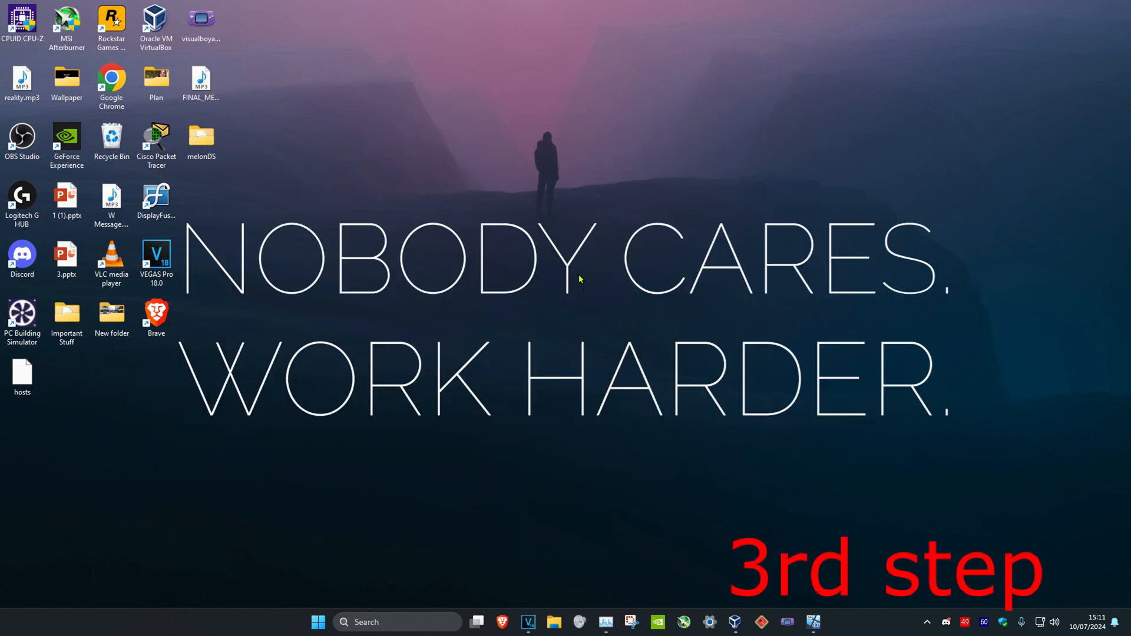
# Launch Phone Dialer with dialer.exe from Run and enter 0 as the number.
pyautogui.click(343, 622)
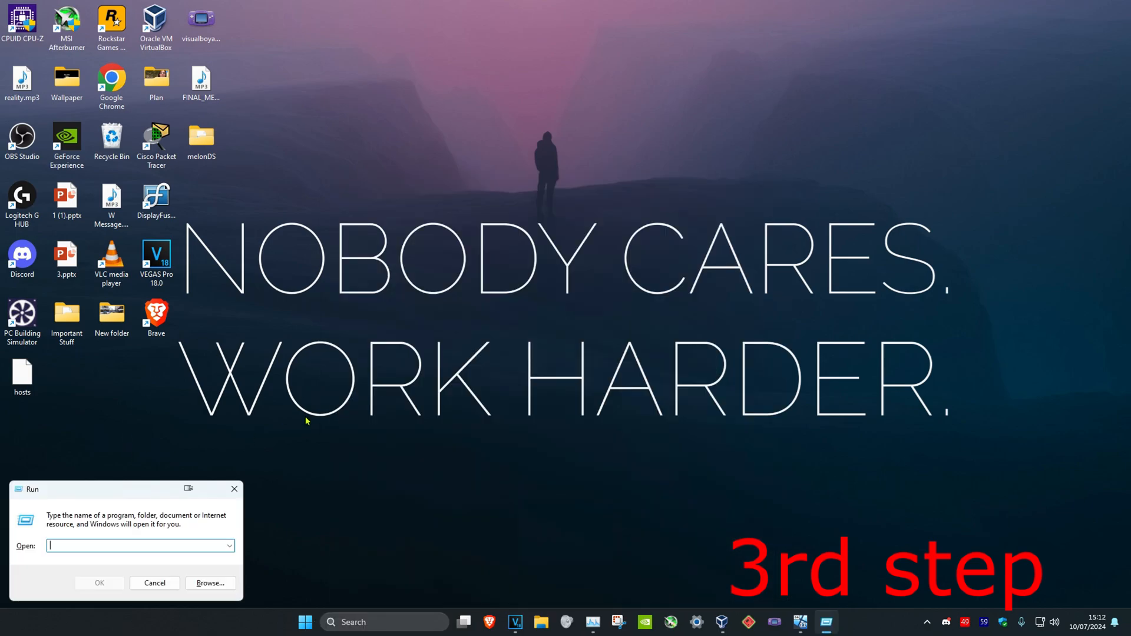
pyautogui.write('dialer.ex')
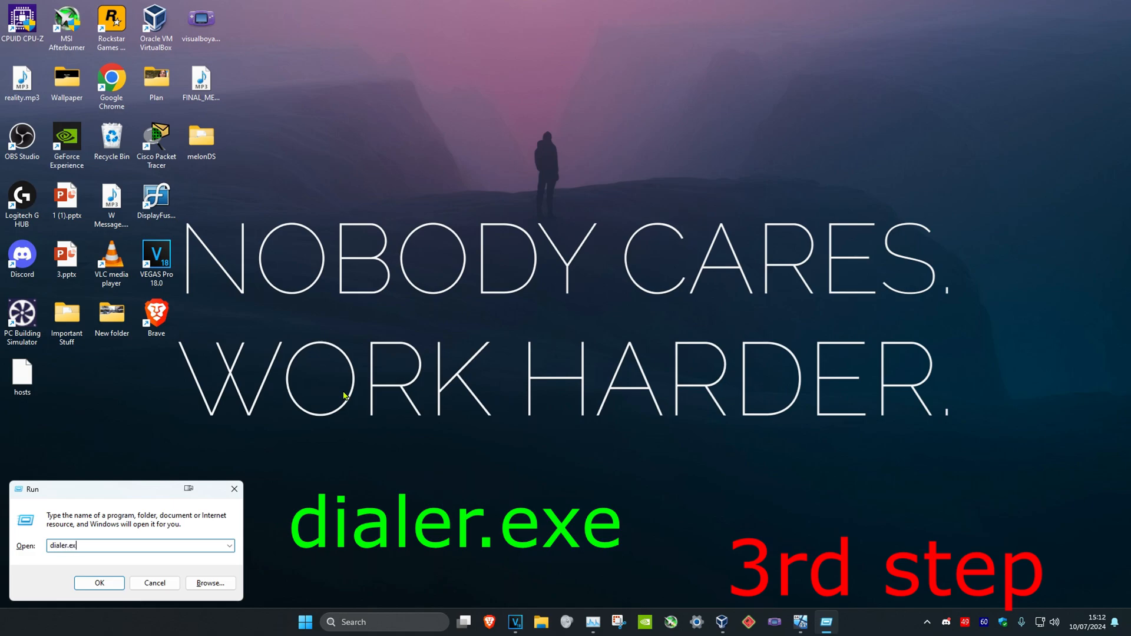
pyautogui.click(99, 583)
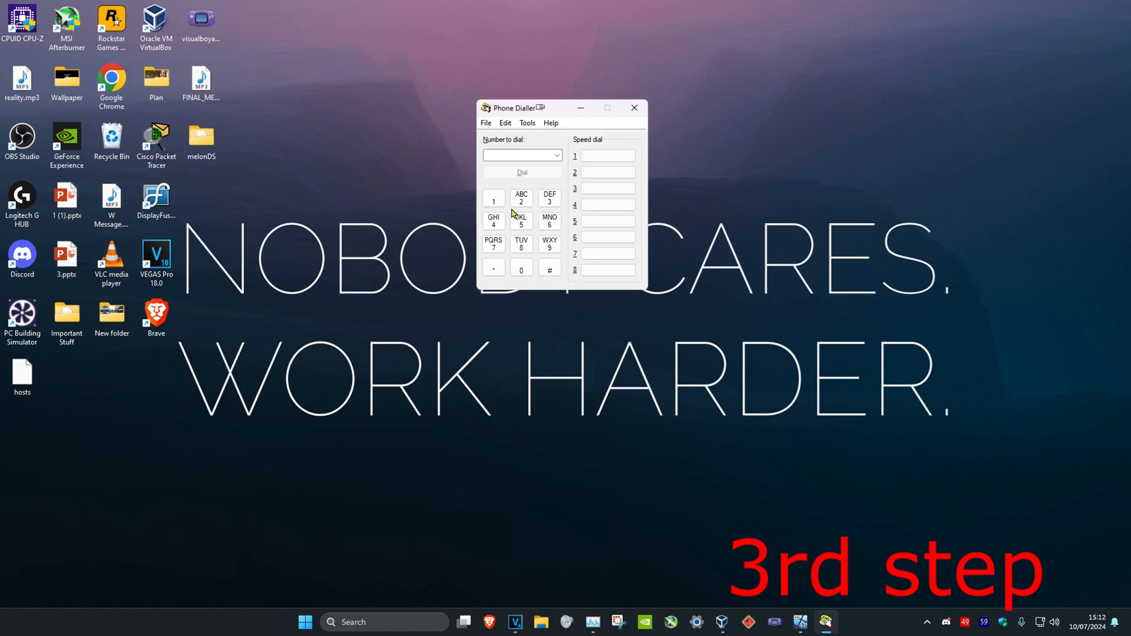
pyautogui.click(521, 267)
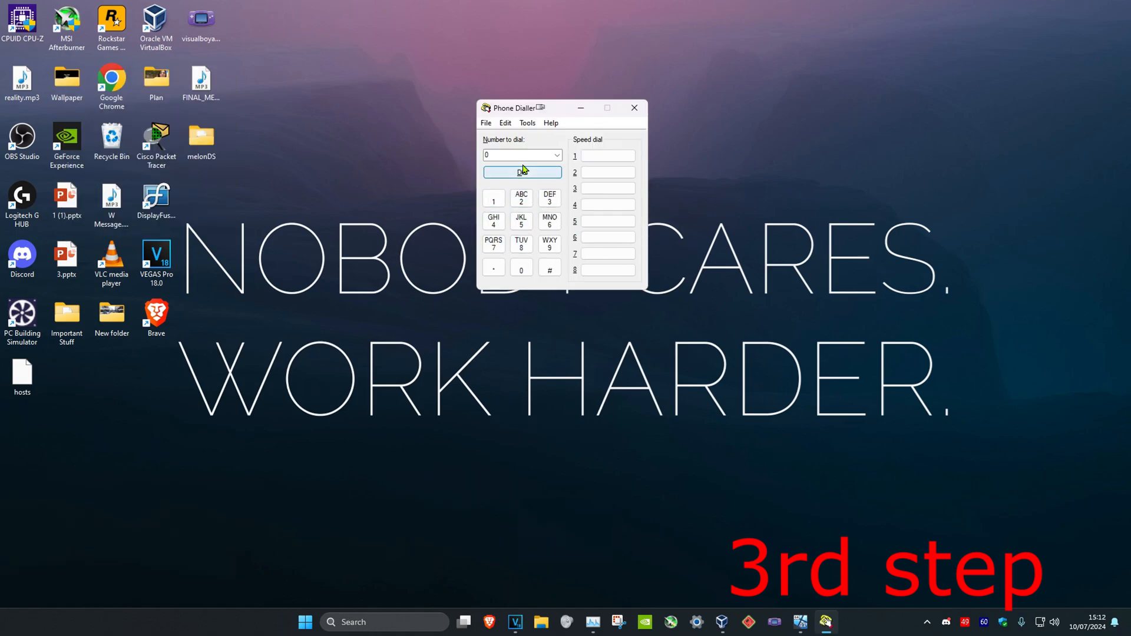